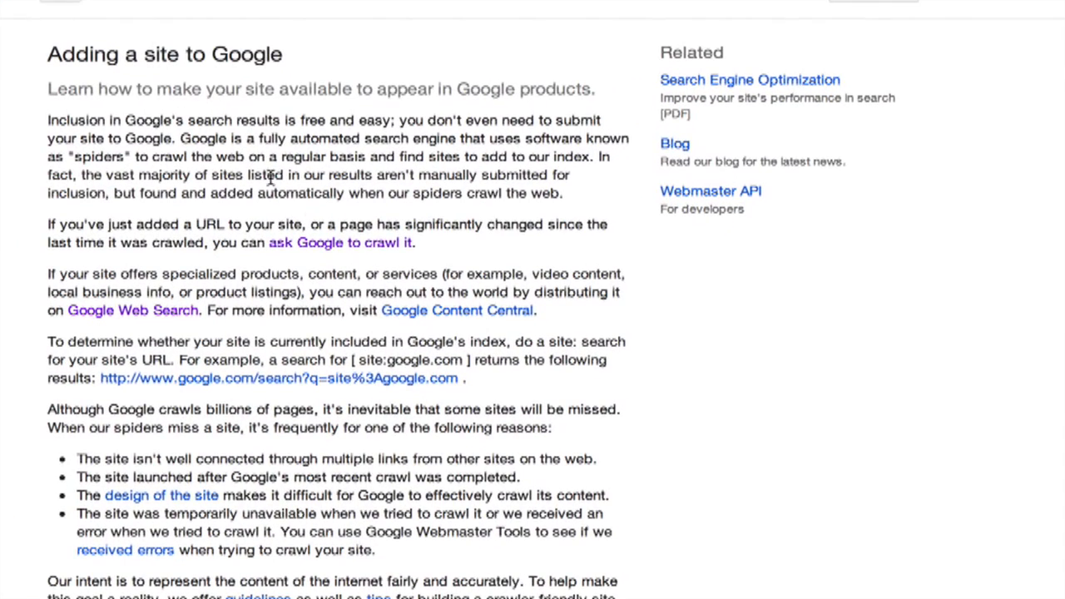
- Follow the 'ask Google to crawl it' link to the 'Ask Google to crawl a page or site' article
scroll(down, 3)
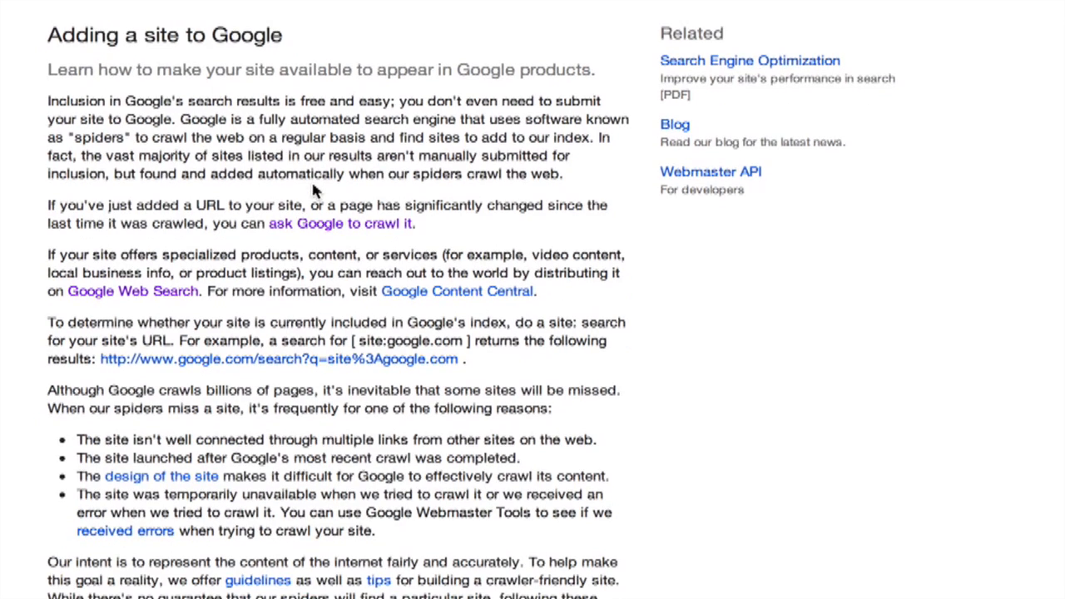
scroll(down, 3)
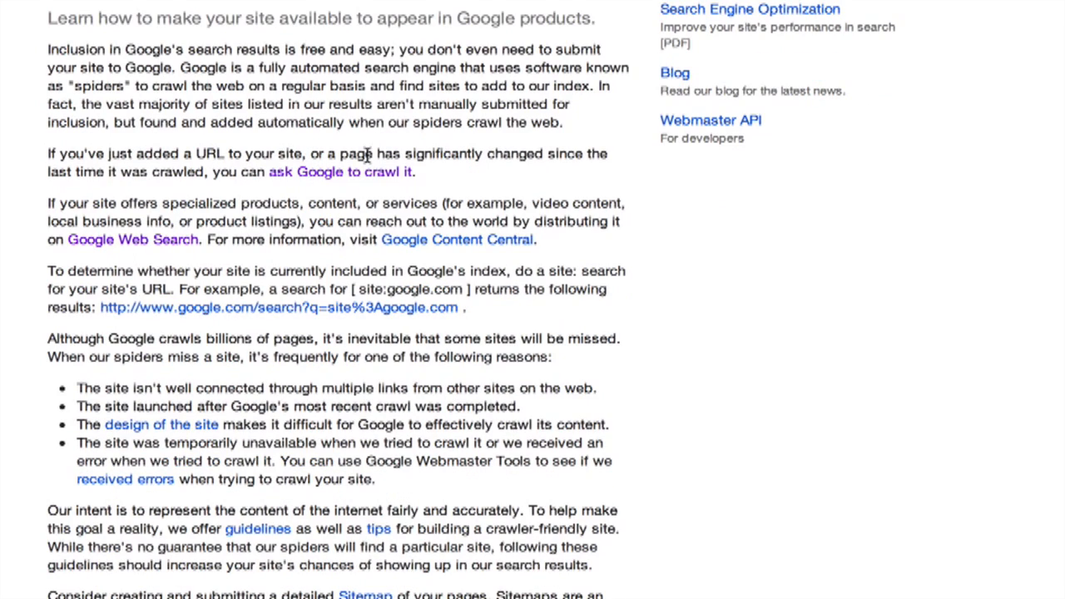
scroll(down, 3)
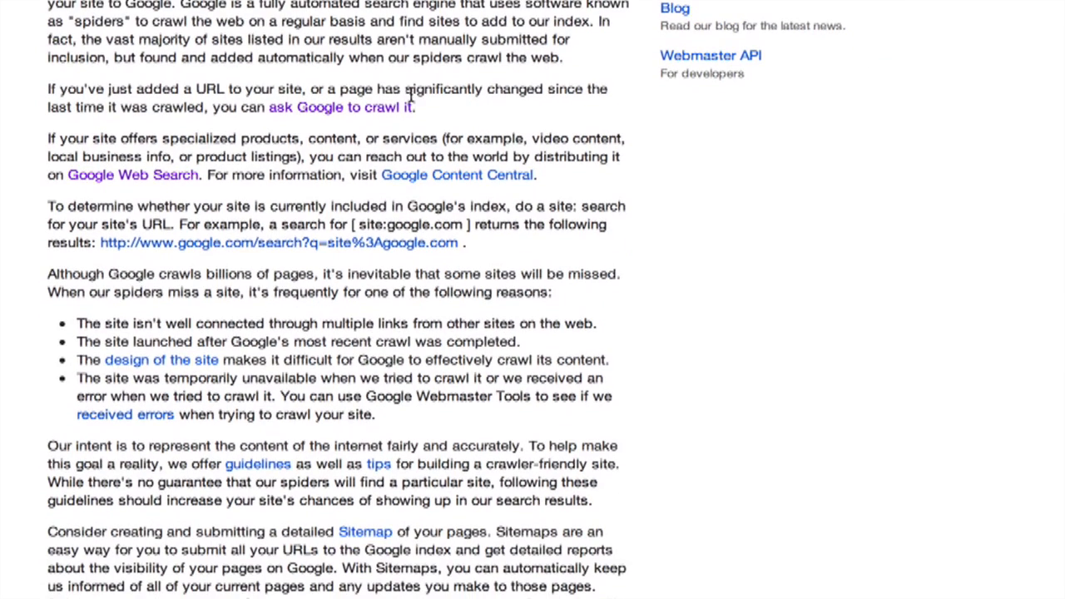
drag(268, 106, 415, 107)
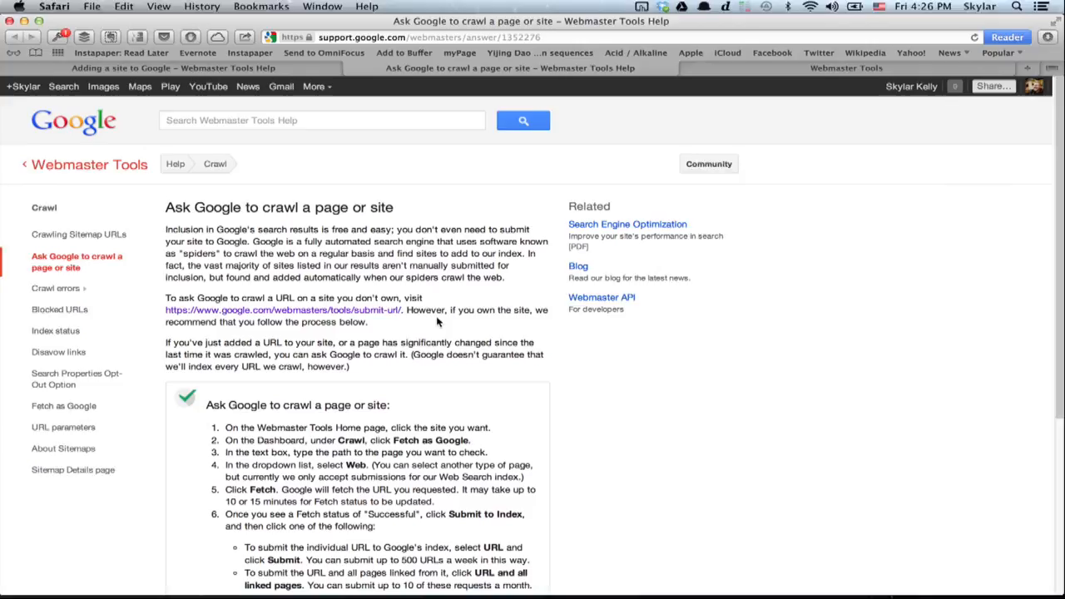
- Follow the submit-URL link, allow the toolbar.google.com connection and sign in to Webmaster Tools
click(1003, 37)
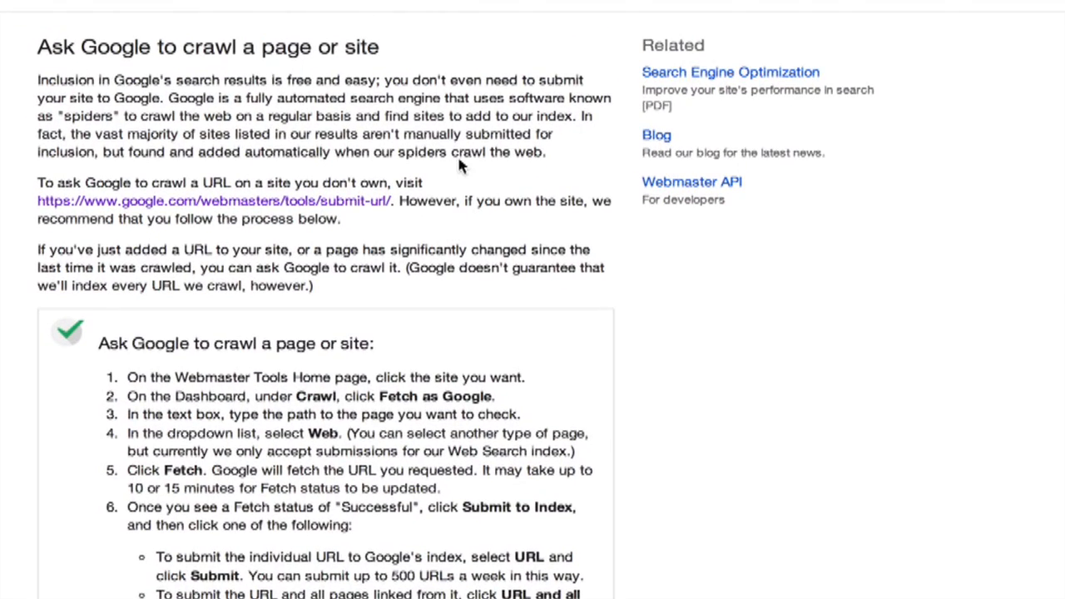
scroll(down, 3)
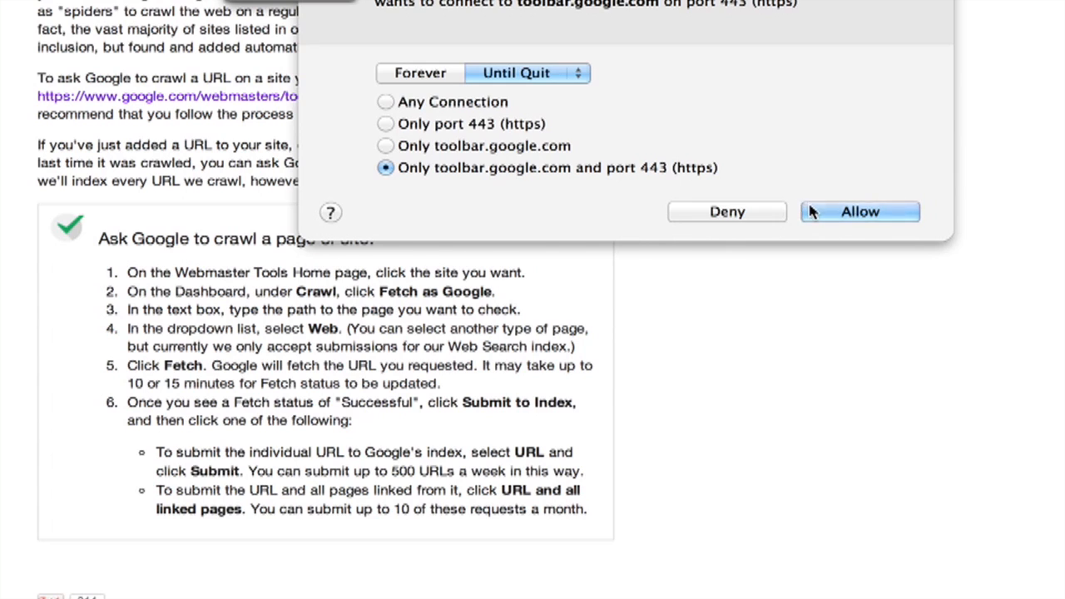
click(858, 211)
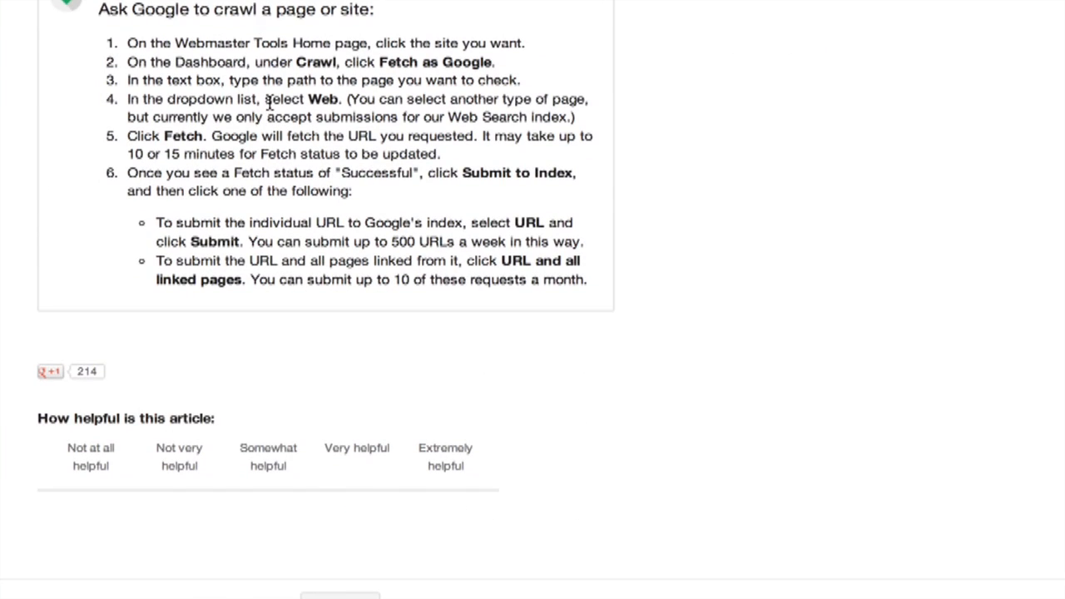
mouse_move(293, 18)
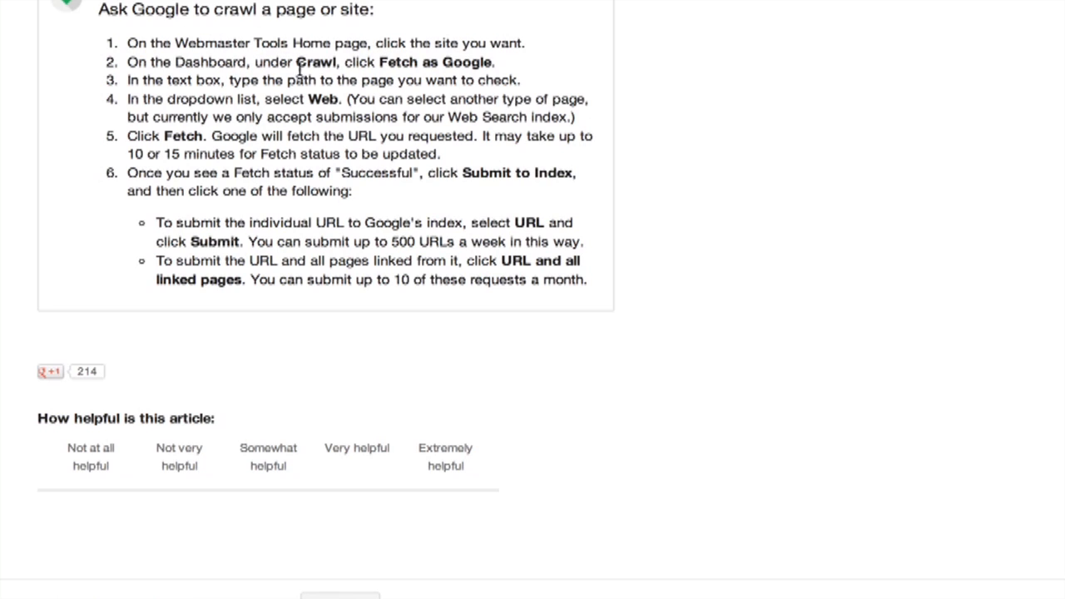
mouse_move(441, 63)
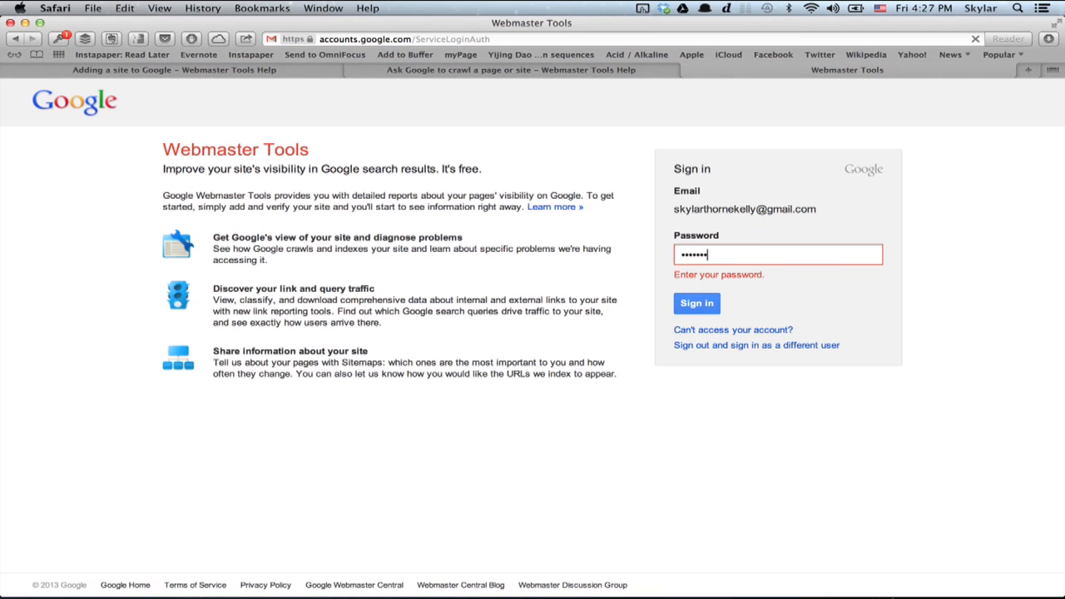
click(695, 302)
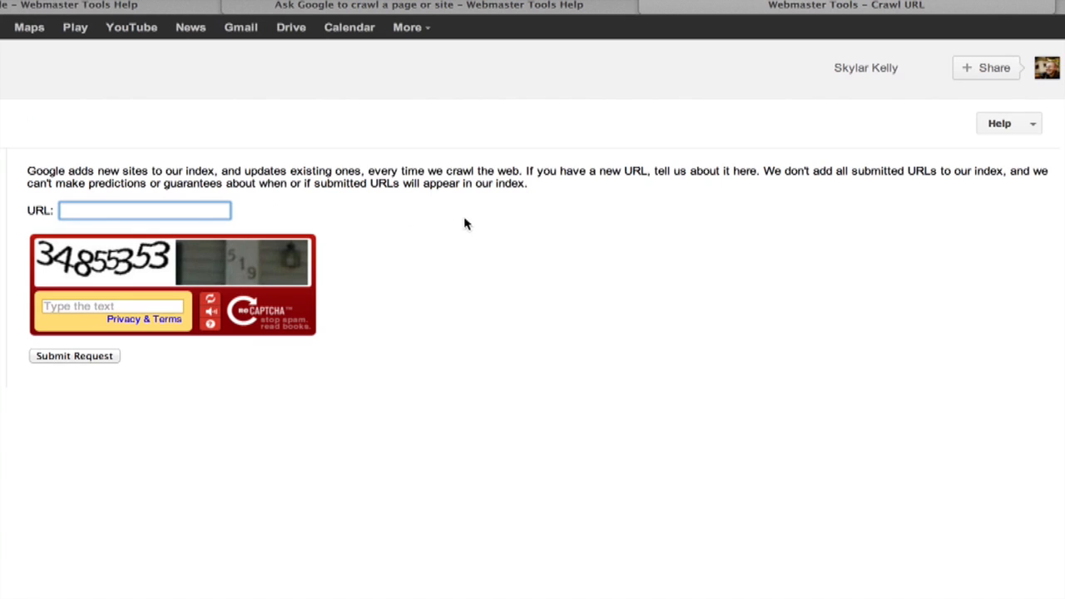
mouse_move(568, 199)
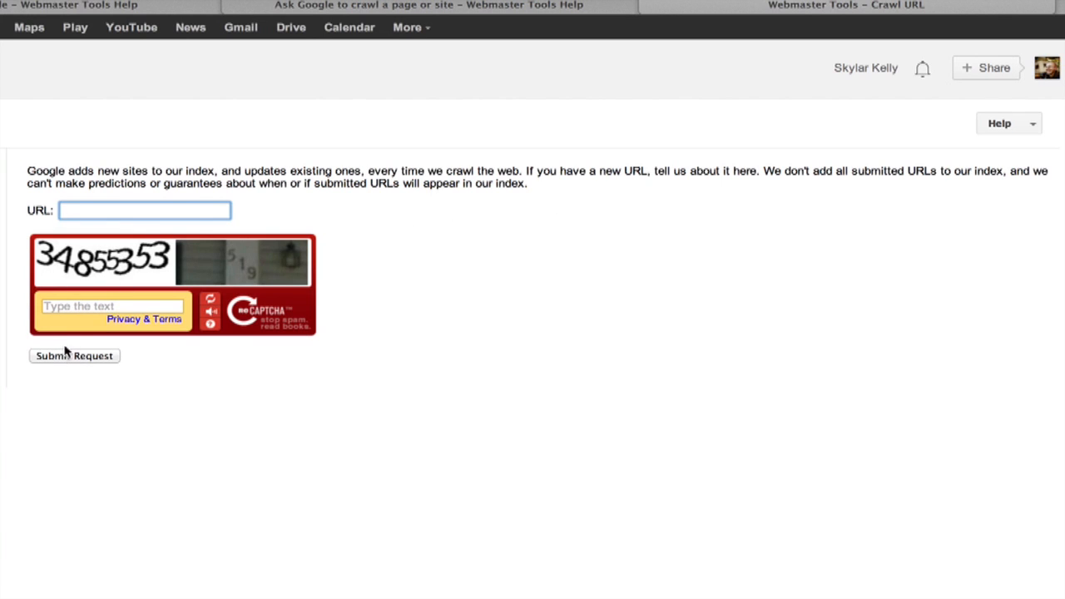
mouse_move(156, 376)
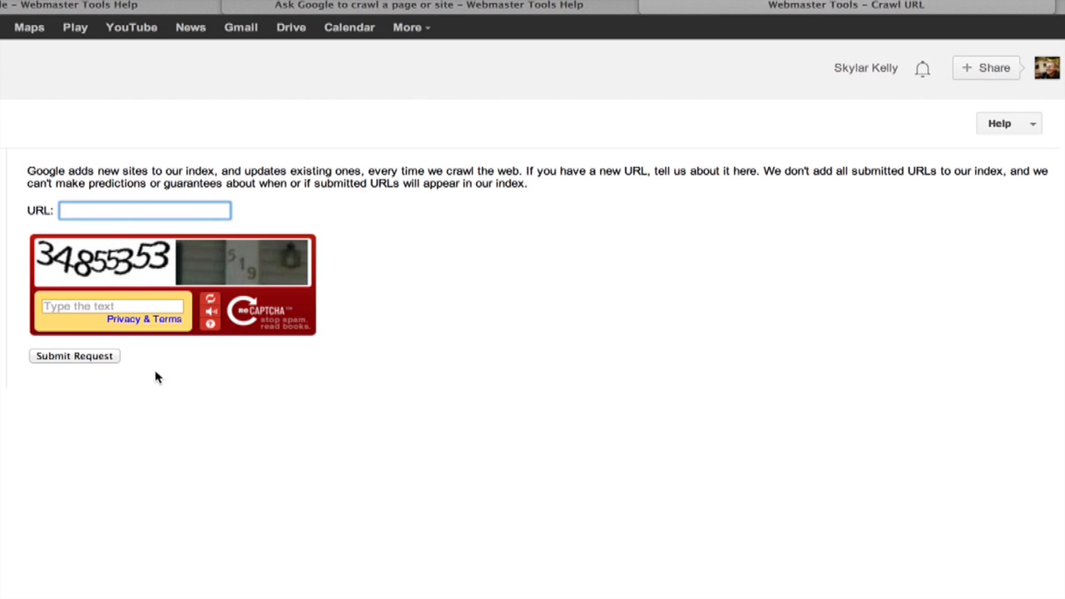